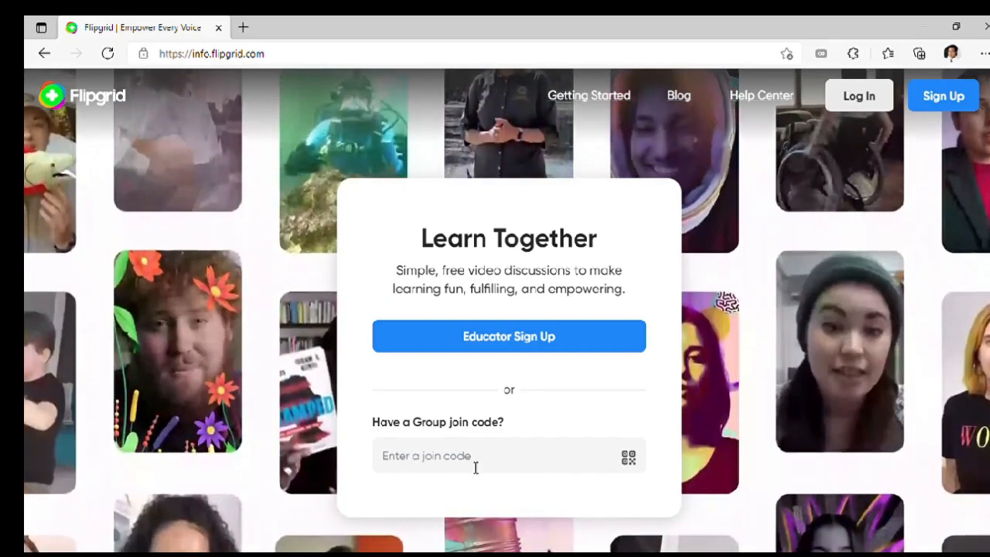
pyautogui.click(487, 455)
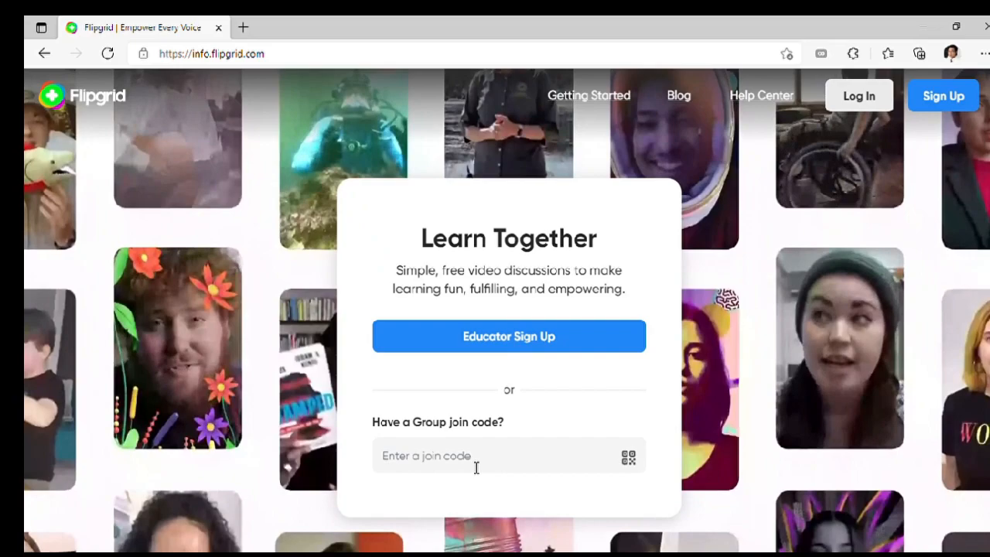
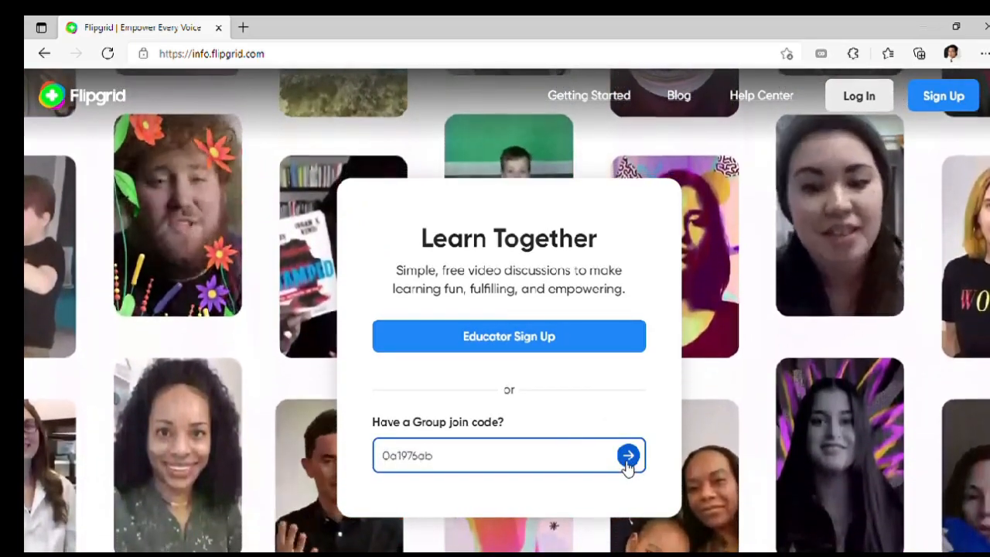
pyautogui.click(627, 455)
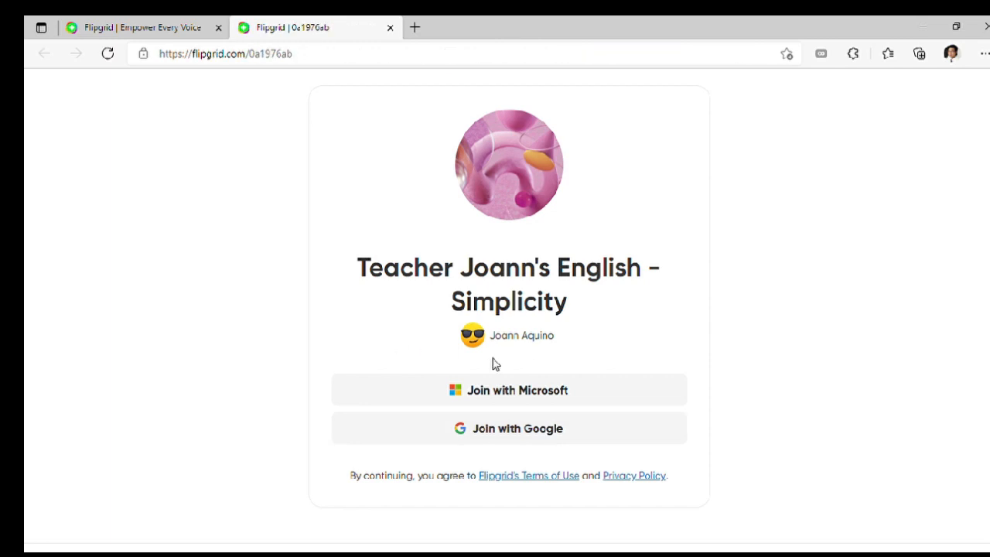
# Step: Join with Google and choose the student's Google account to sign in
pyautogui.click(508, 428)
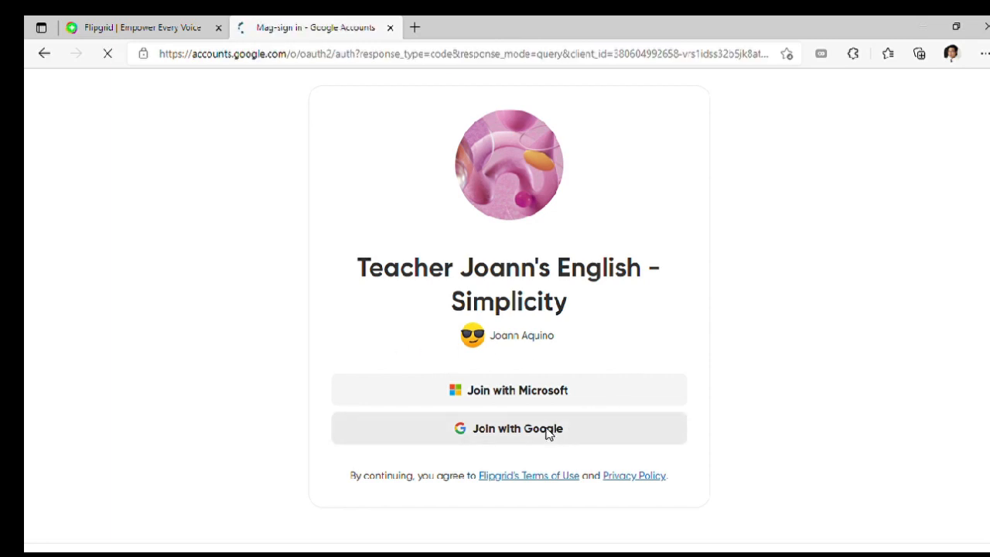
pyautogui.click(508, 428)
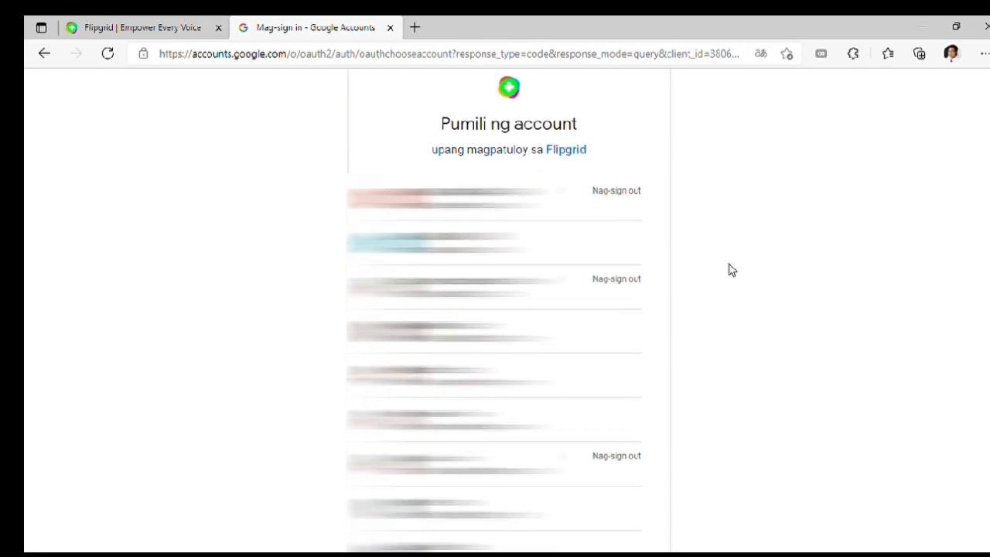
pyautogui.click(466, 397)
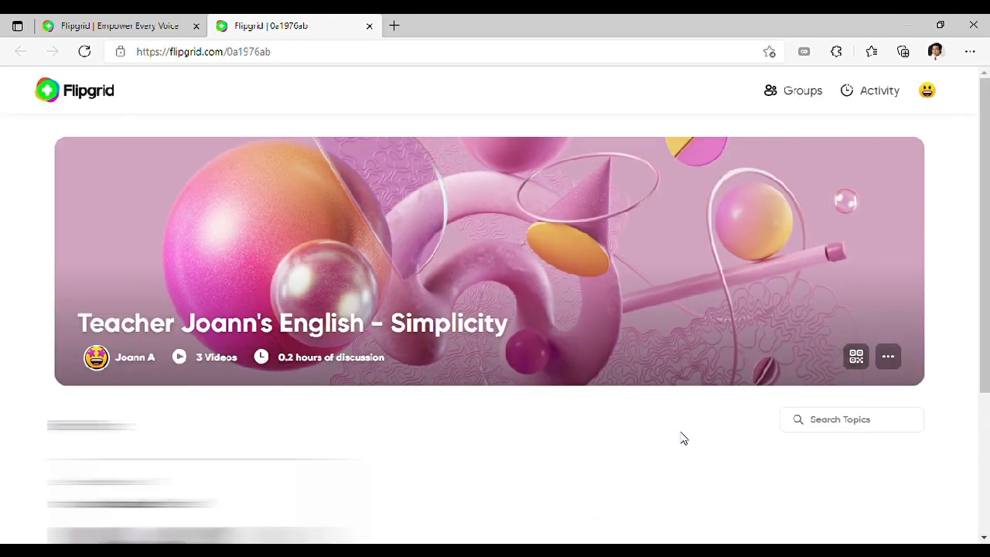
# Step: Scroll down the topic list and open the 'Introduce Yourself' topic card
pyautogui.scroll(-3)
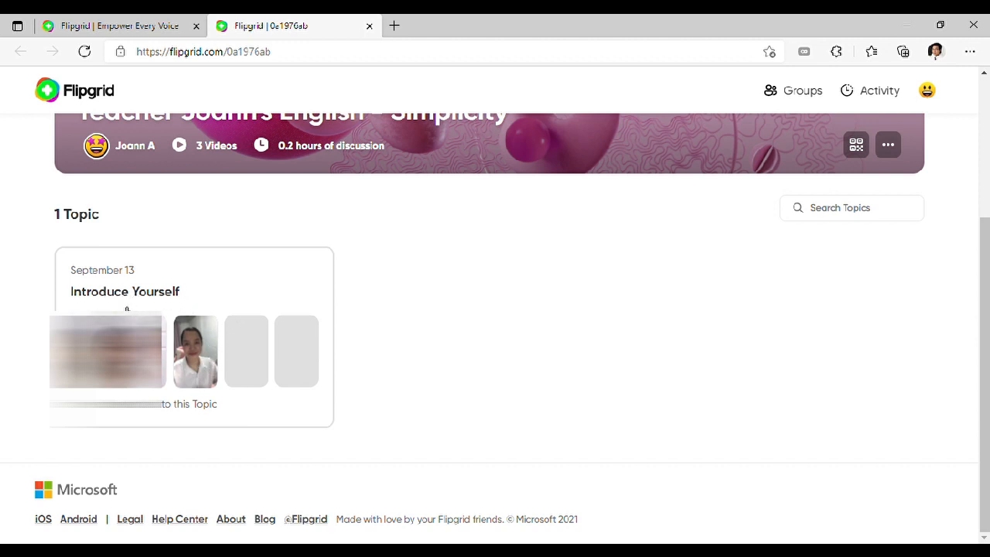
pyautogui.moveTo(150, 296)
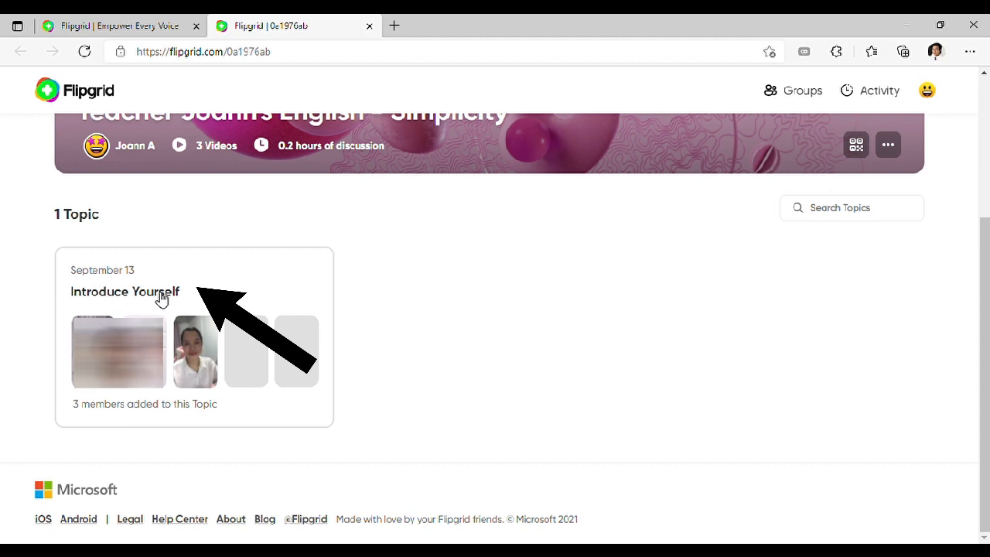
pyautogui.click(125, 291)
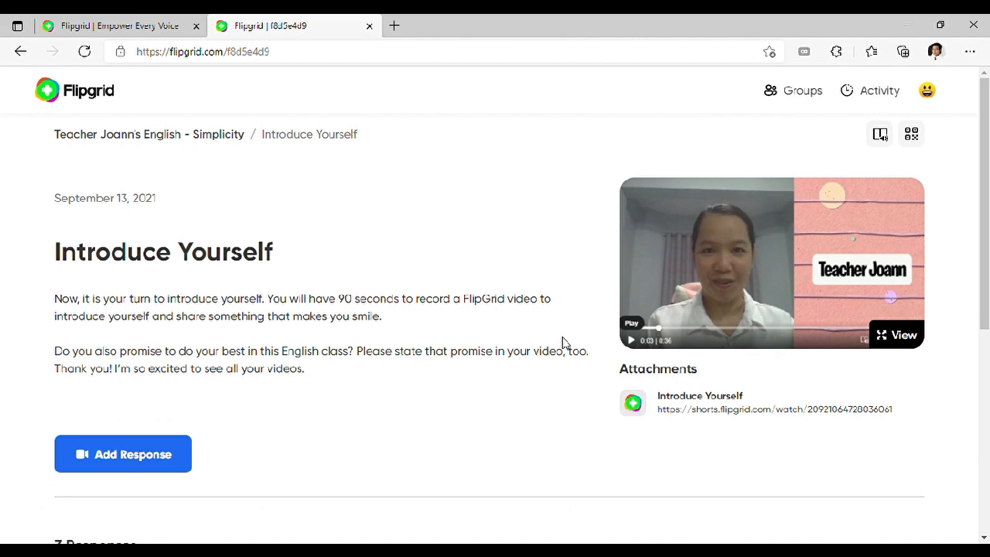
# Step: Open the teacher's attached example video and start it playing
pyautogui.scroll(-3)
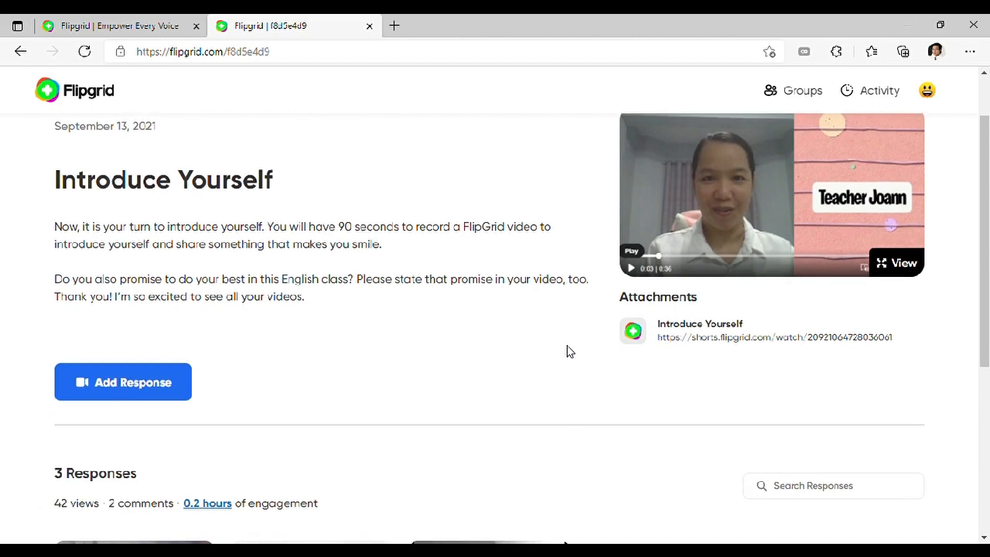
pyautogui.moveTo(731, 346)
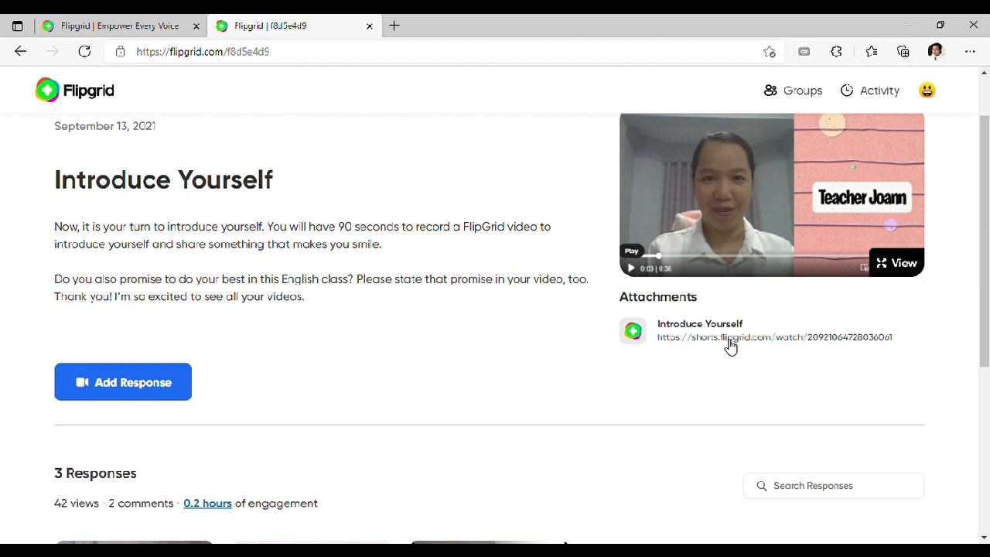
pyautogui.moveTo(711, 346)
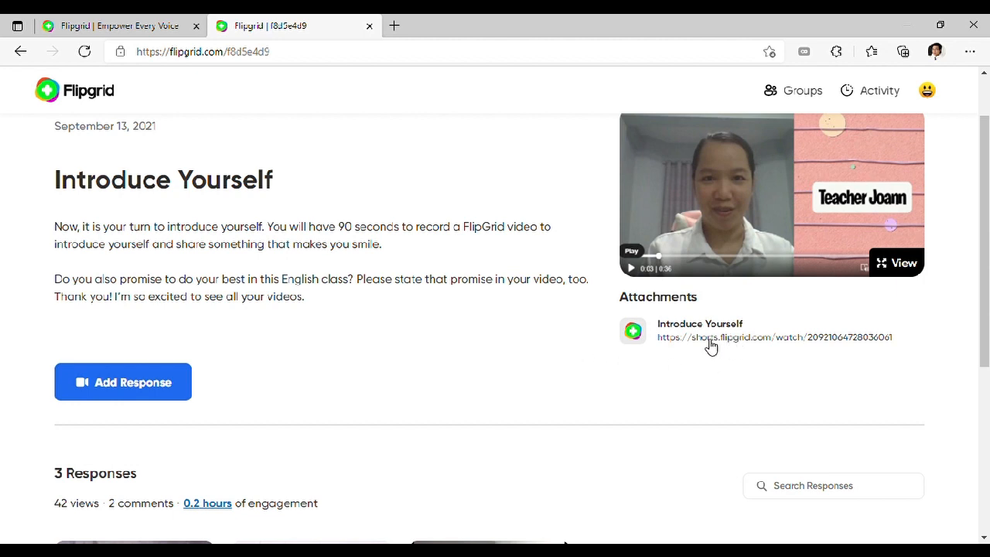
pyautogui.moveTo(661, 296)
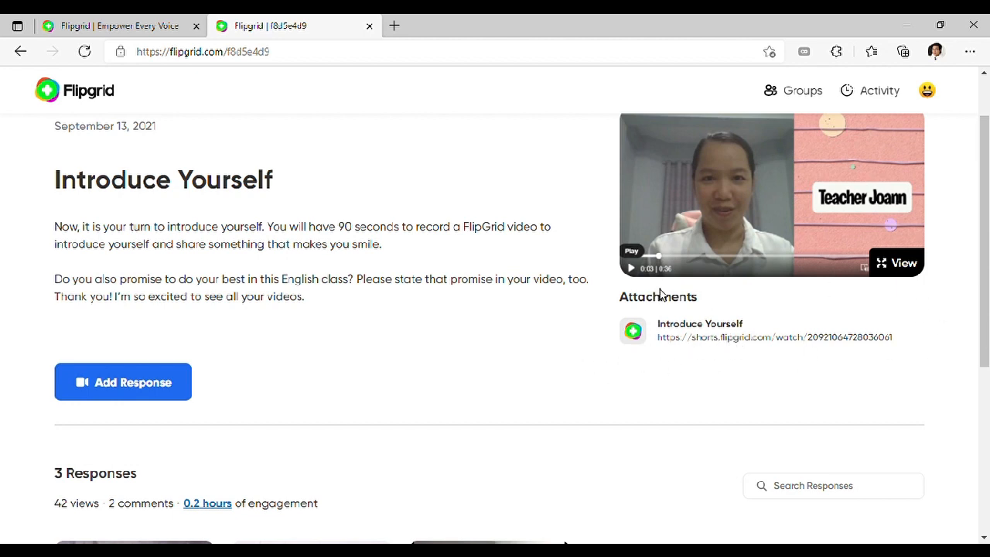
pyautogui.moveTo(719, 344)
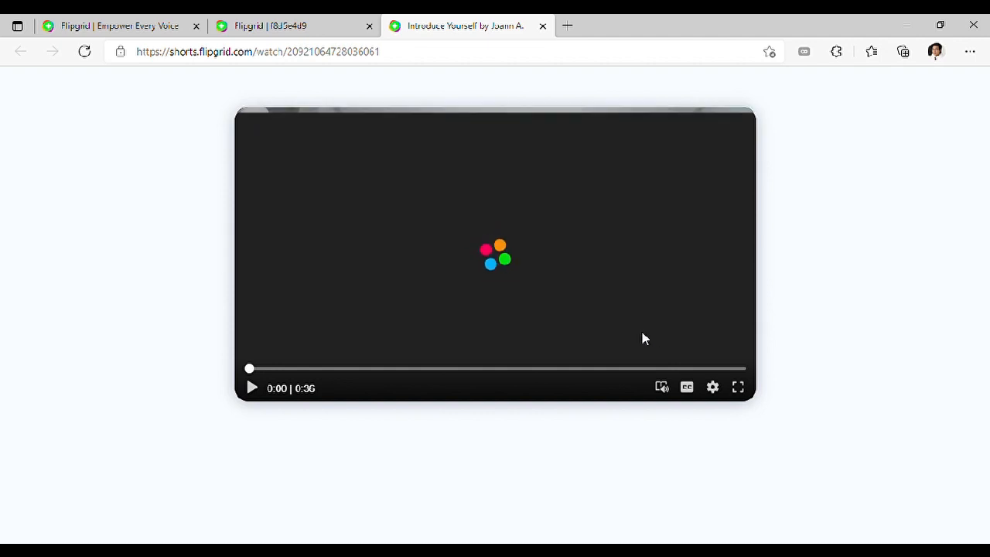
pyautogui.click(252, 387)
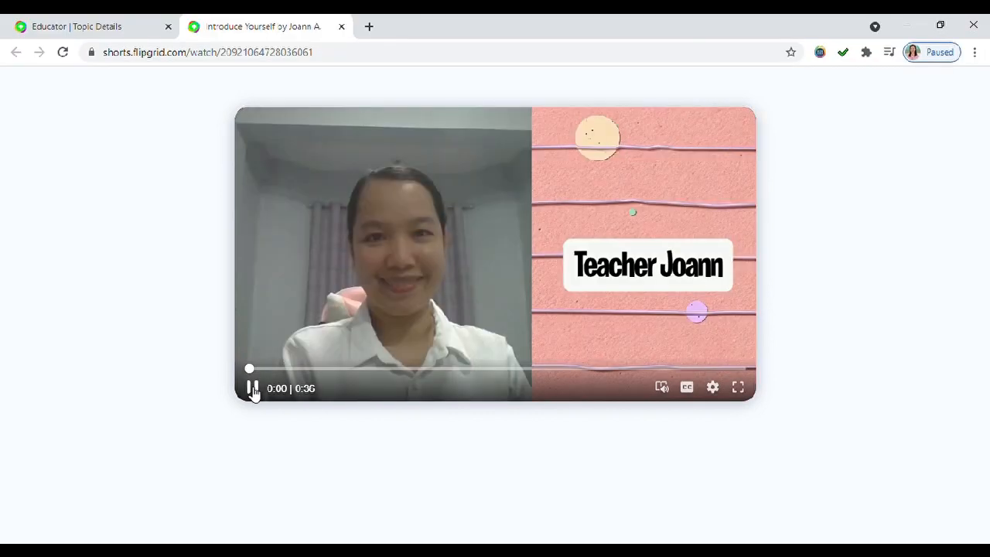
# Step: Watch the teacher's example video, then return to the Introduce Yourself topic tab
pyautogui.click(253, 388)
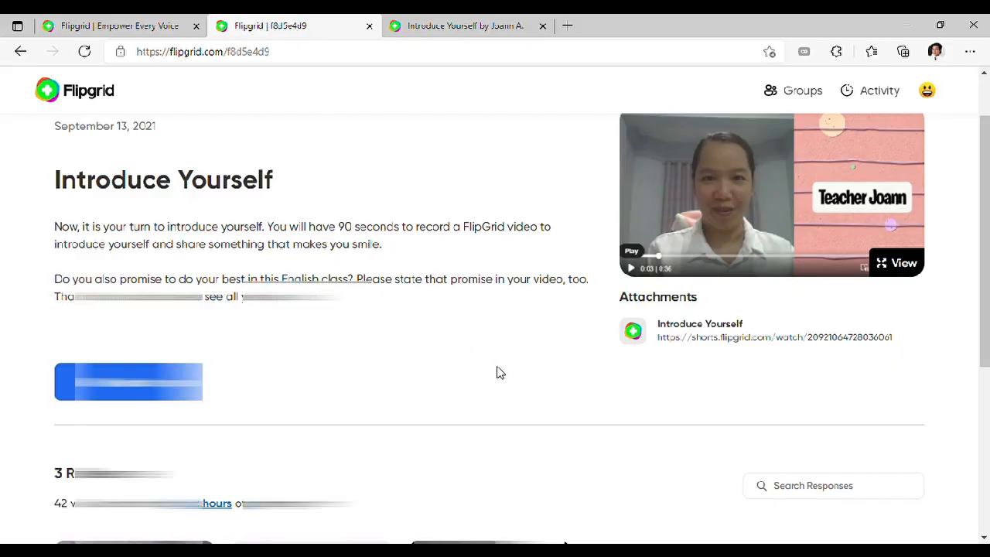
# Step: Start a new video response with the Add Response button
pyautogui.scroll(-3)
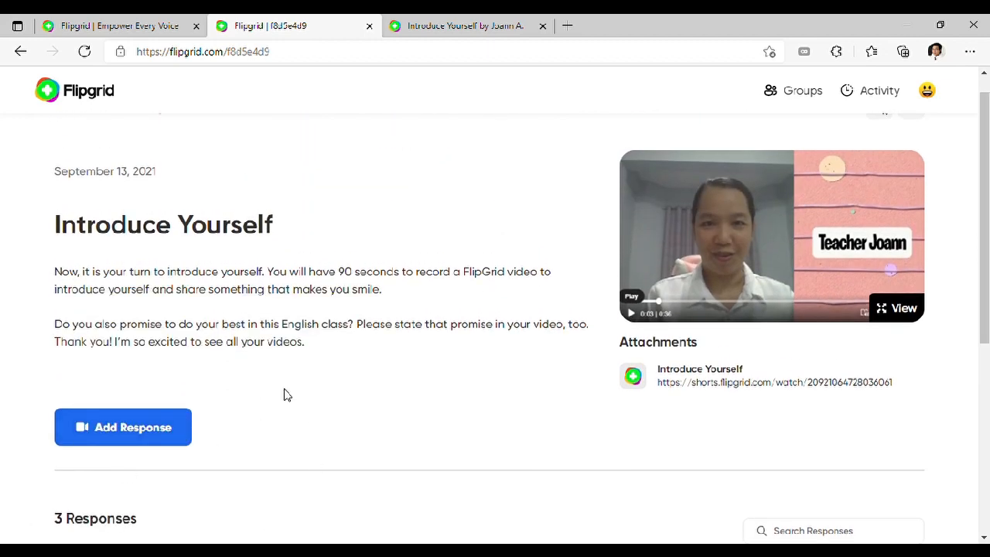
pyautogui.moveTo(123, 426)
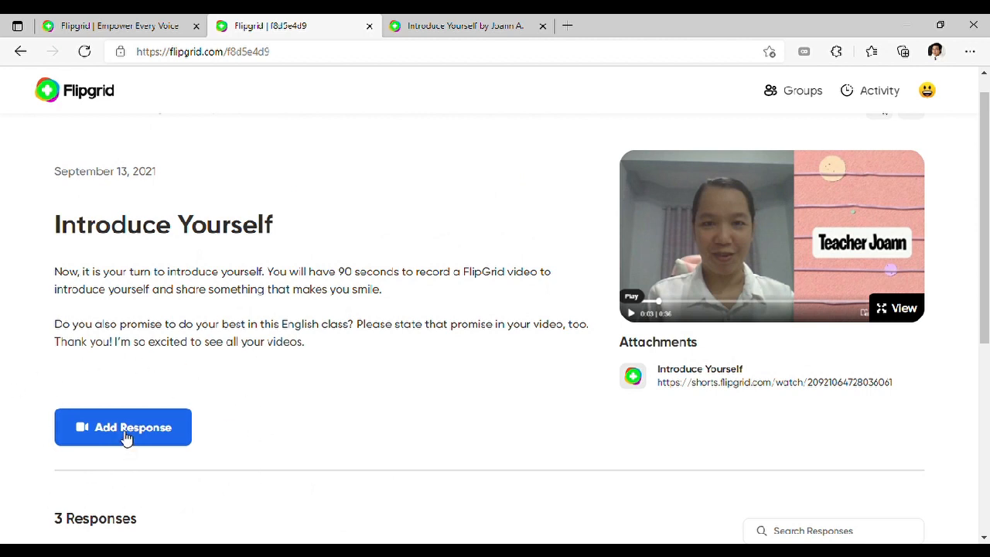
pyautogui.click(123, 426)
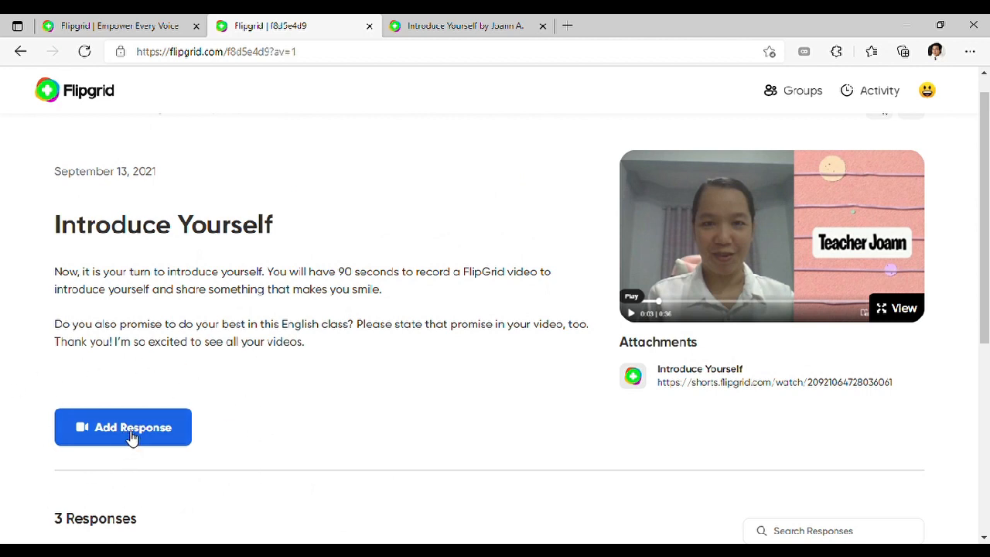
# Step: Wait for the response recorder's camera to load with its 1:30 limit
pyautogui.click(123, 427)
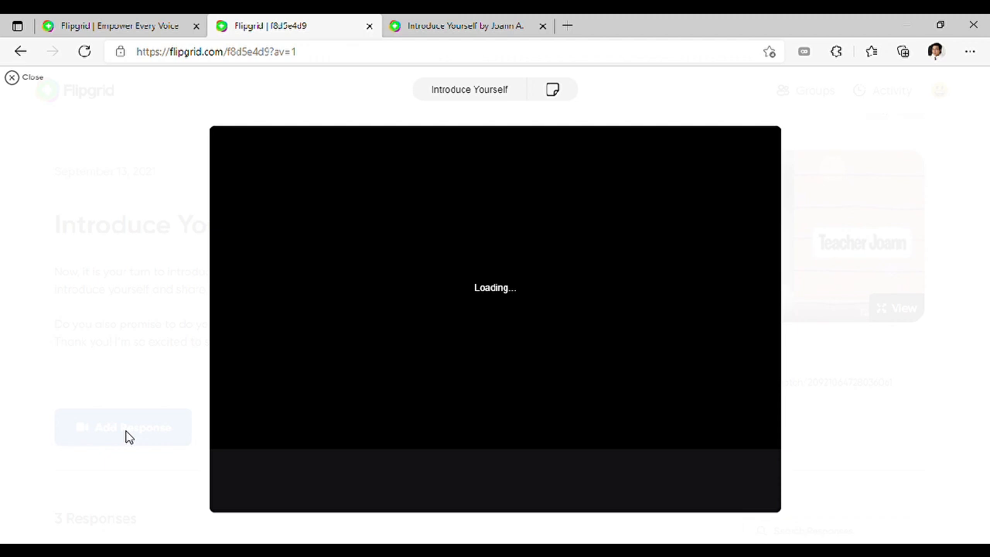
pyautogui.moveTo(972, 299)
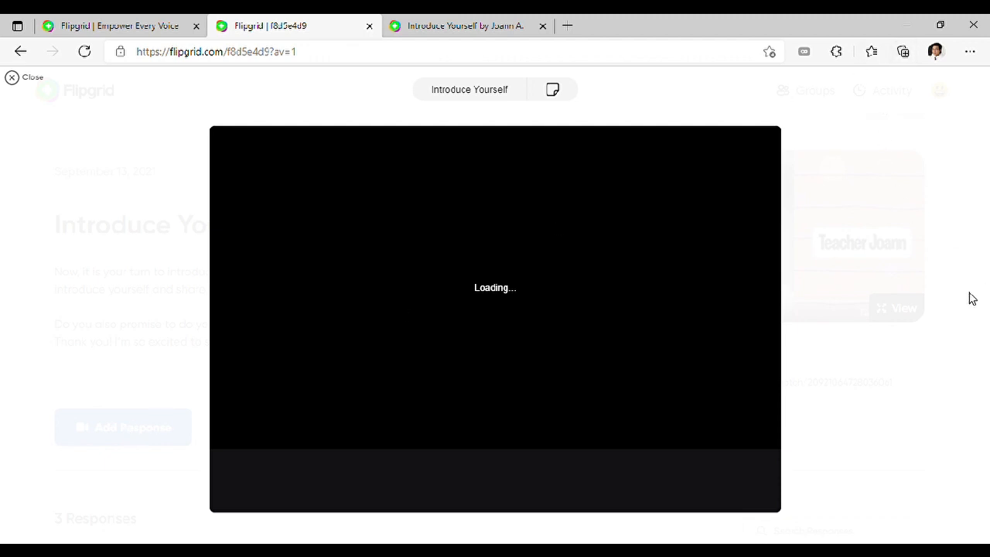
pyautogui.moveTo(965, 308)
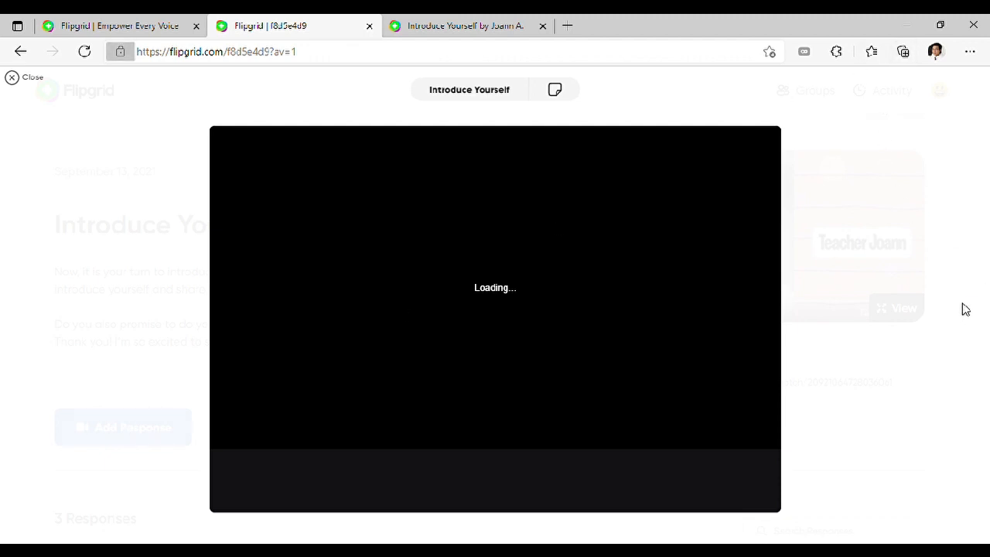
pyautogui.moveTo(182, 141)
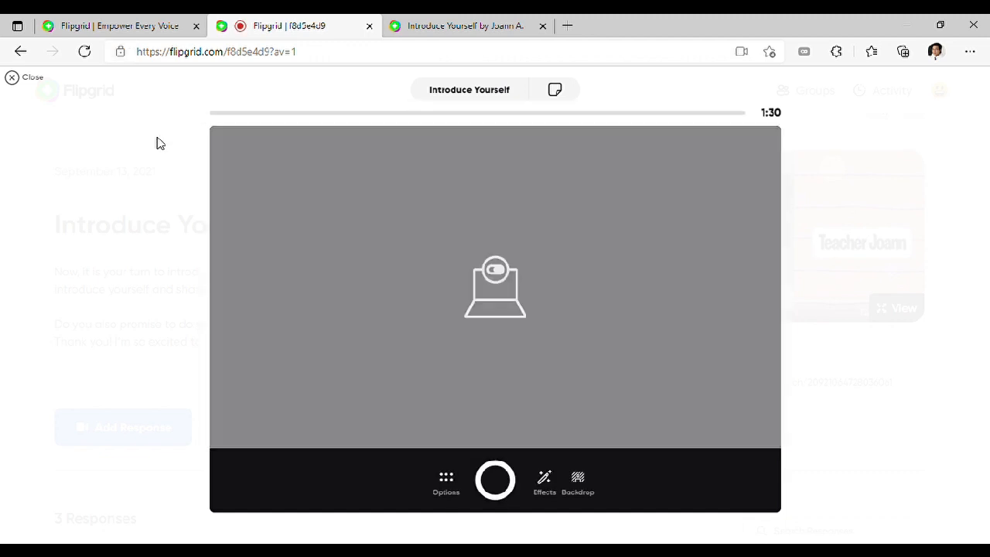
pyautogui.moveTo(504, 328)
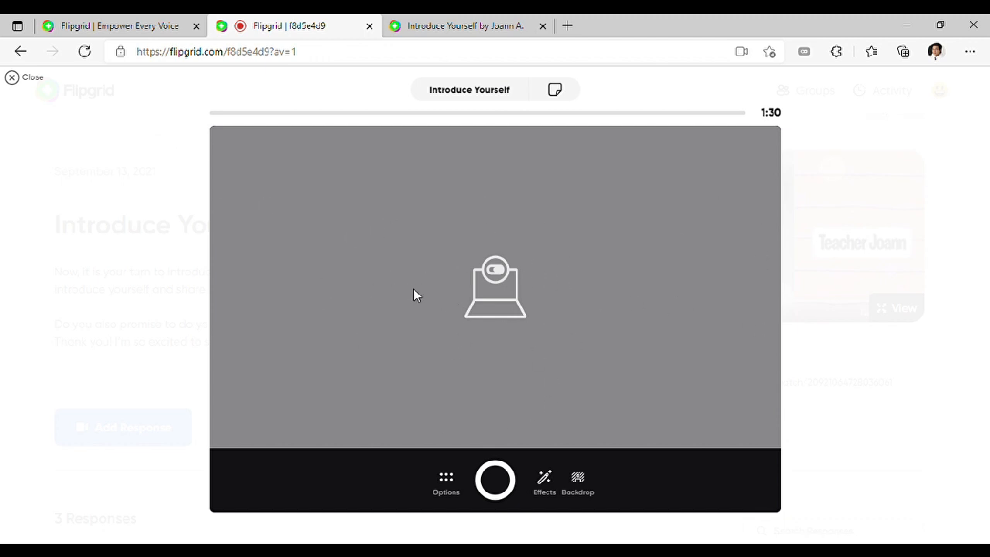
pyautogui.moveTo(472, 261)
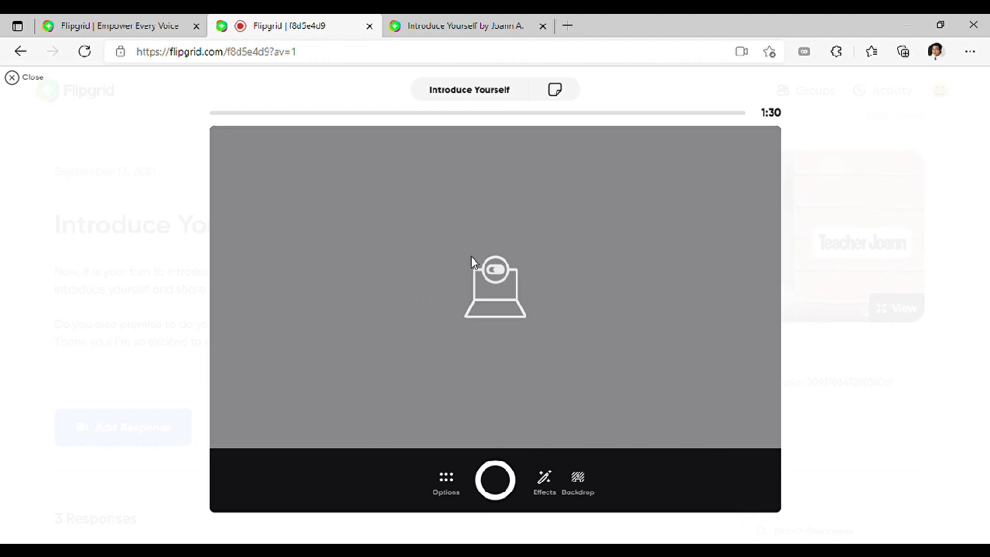
pyautogui.moveTo(734, 334)
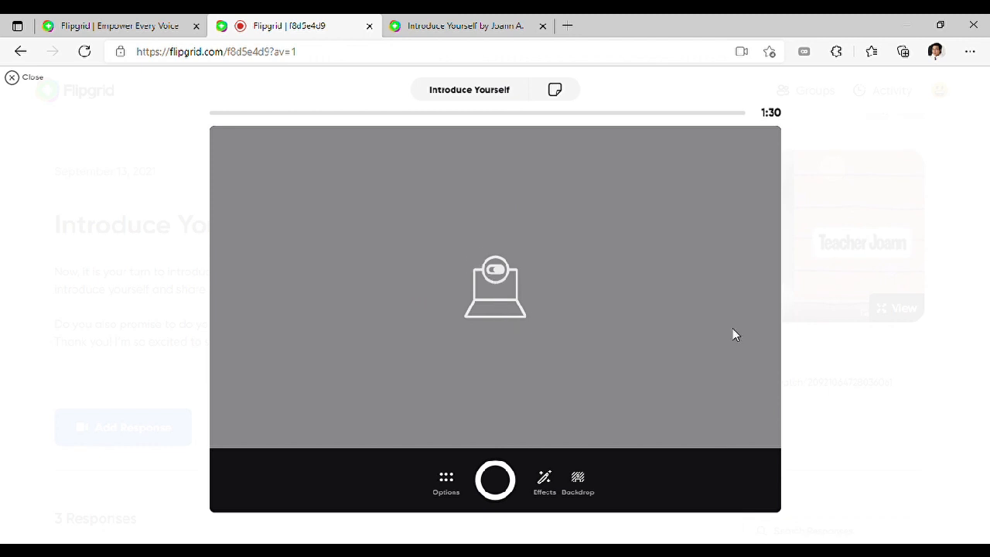
pyautogui.moveTo(819, 401)
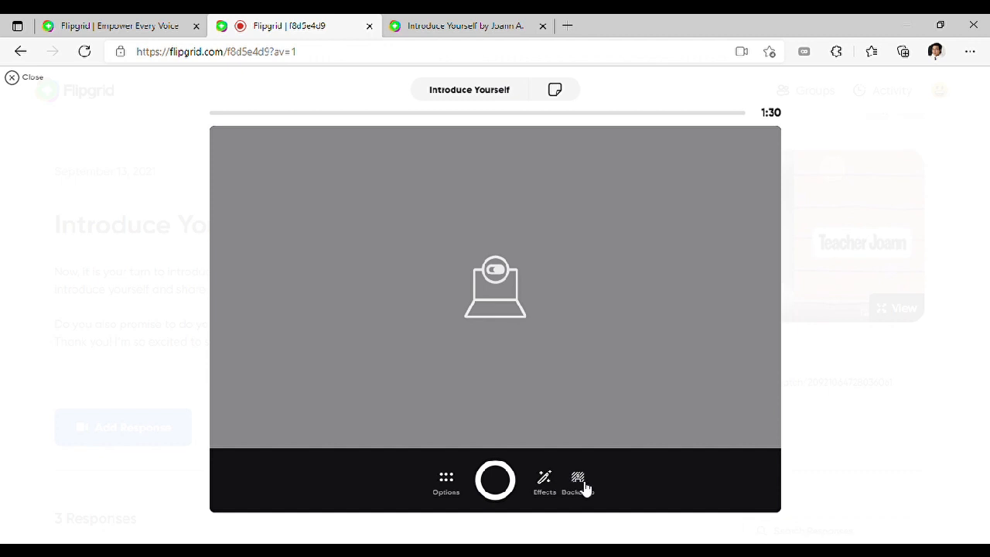
# Step: Preview swirl, pool, forest, blur and controller backdrops, then apply the neon city backdrop
pyautogui.click(577, 481)
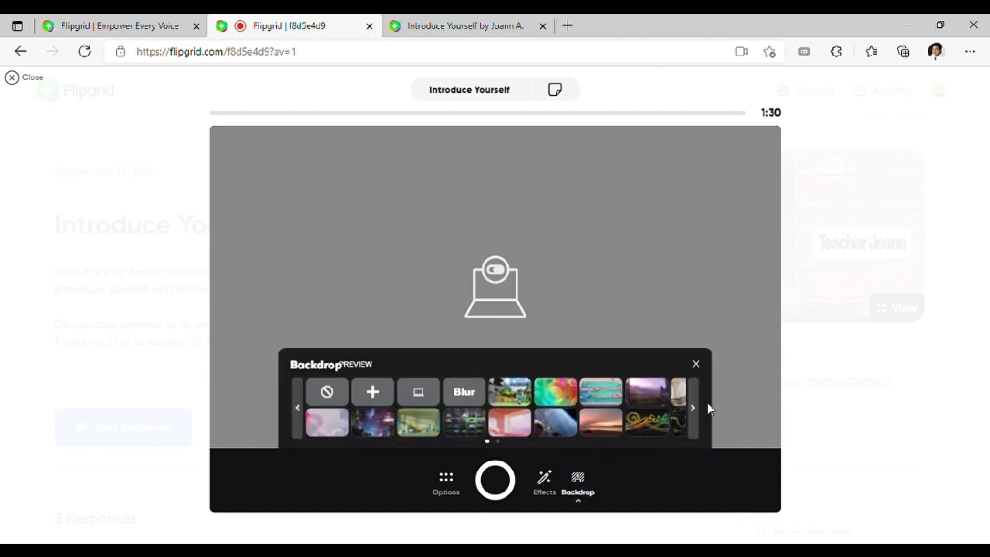
pyautogui.click(555, 392)
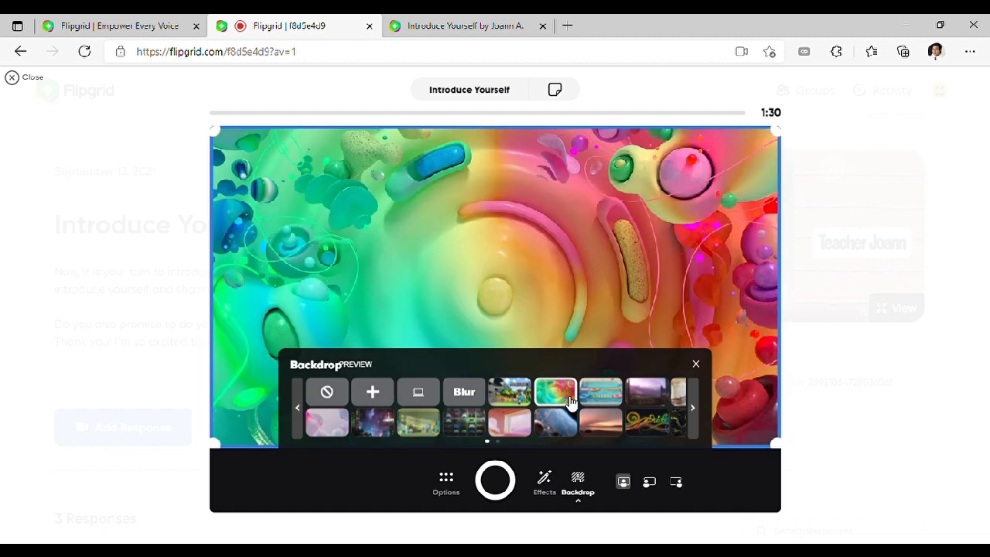
pyautogui.moveTo(601, 395)
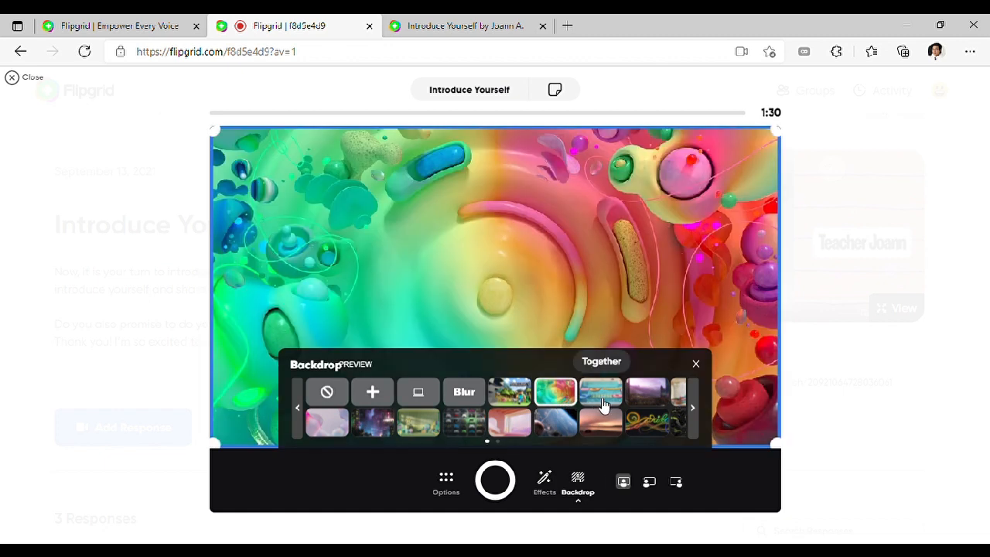
pyautogui.click(601, 392)
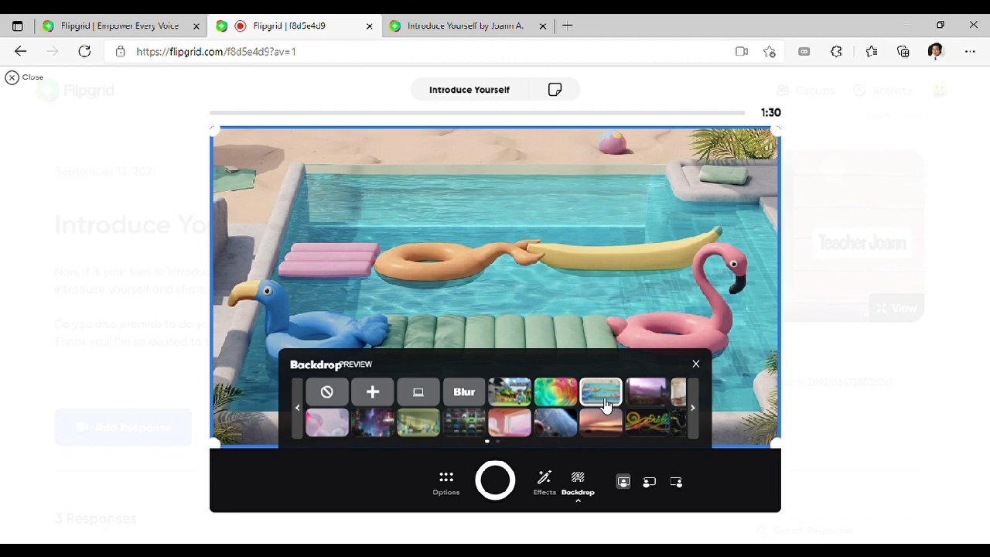
pyautogui.click(646, 392)
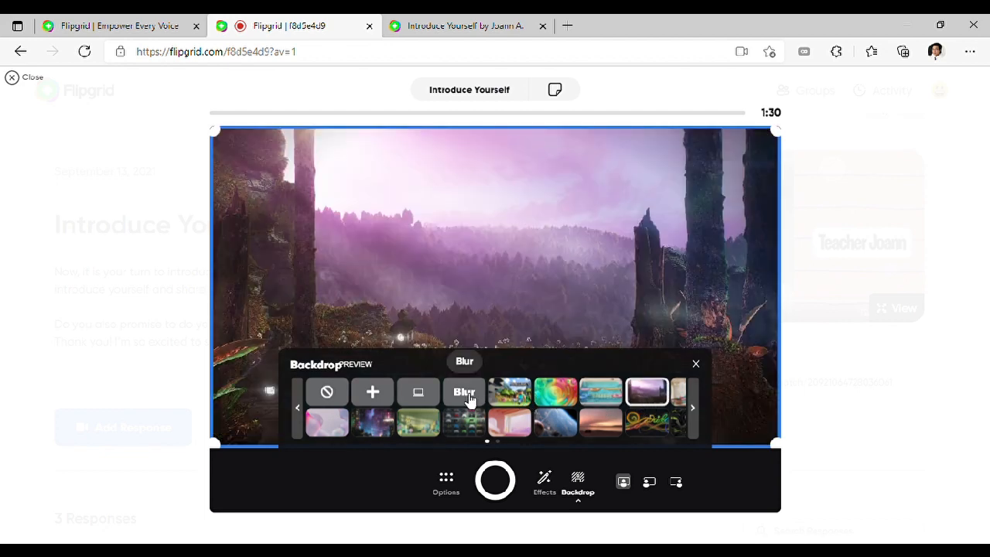
pyautogui.click(464, 392)
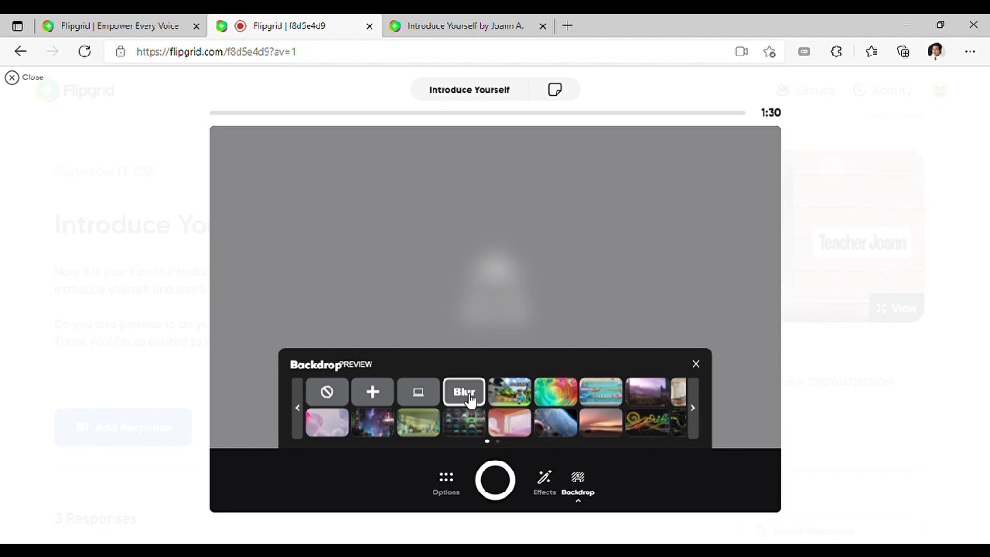
pyautogui.click(463, 422)
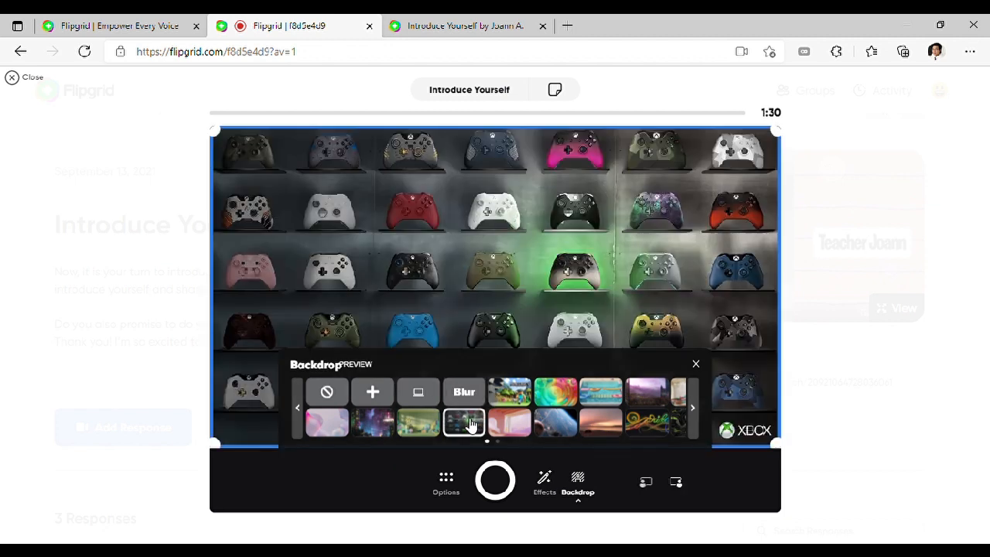
pyautogui.click(372, 422)
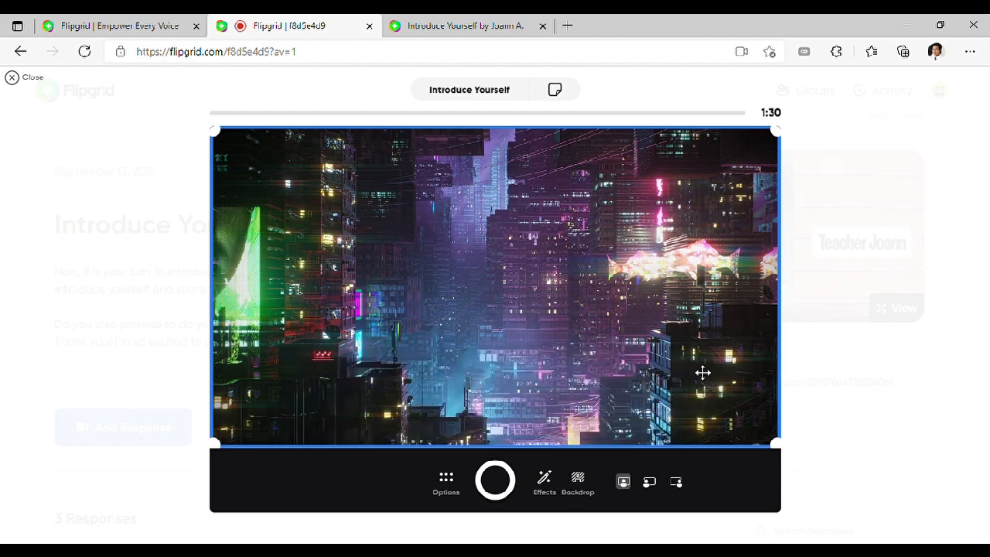
pyautogui.moveTo(550, 491)
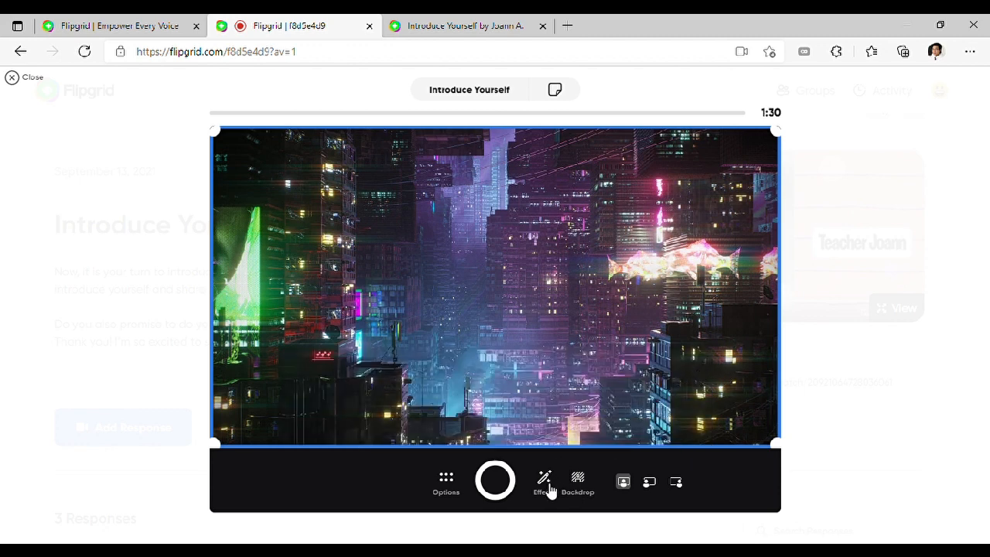
# Step: Try paint-splatter and neon glow frames, then apply the autumn leaves frame
pyautogui.click(544, 481)
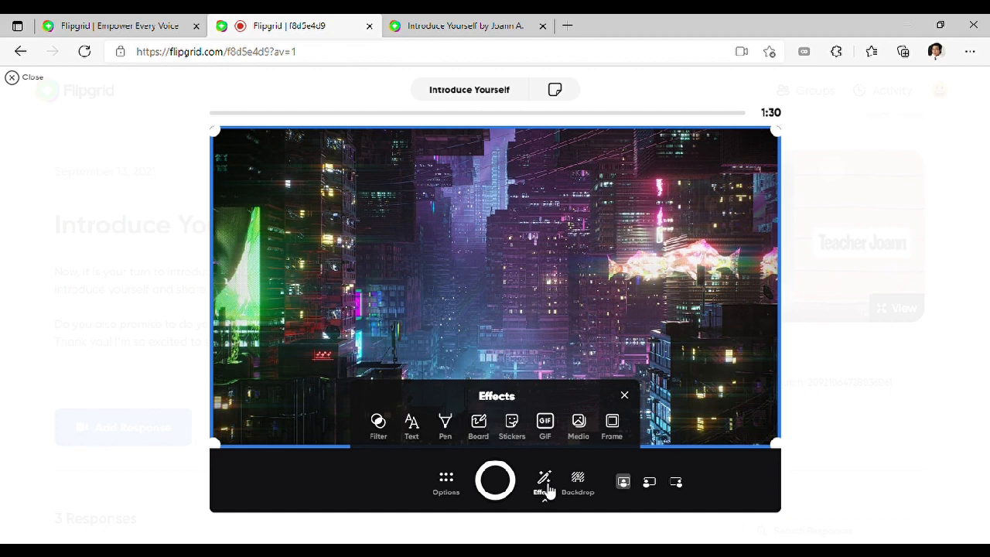
pyautogui.moveTo(611, 425)
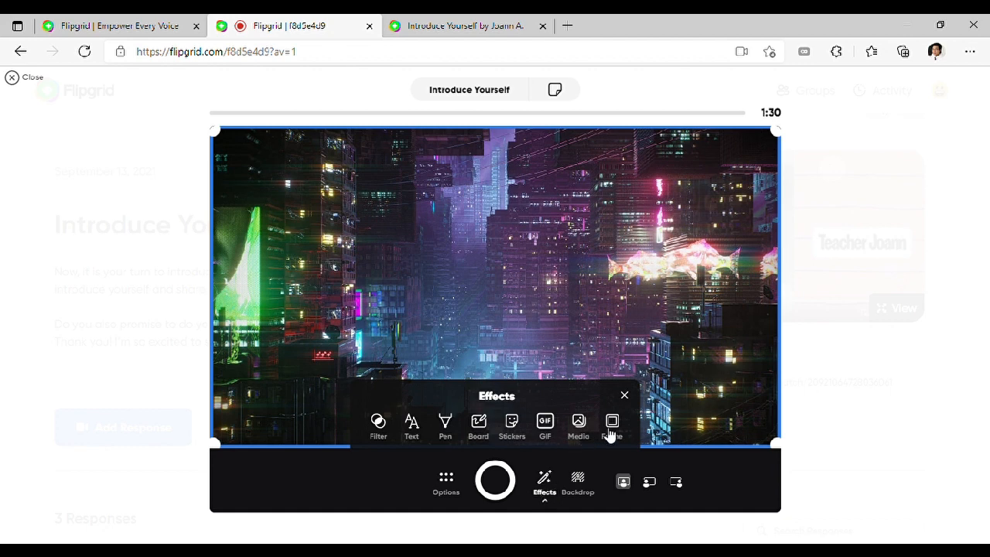
pyautogui.click(611, 425)
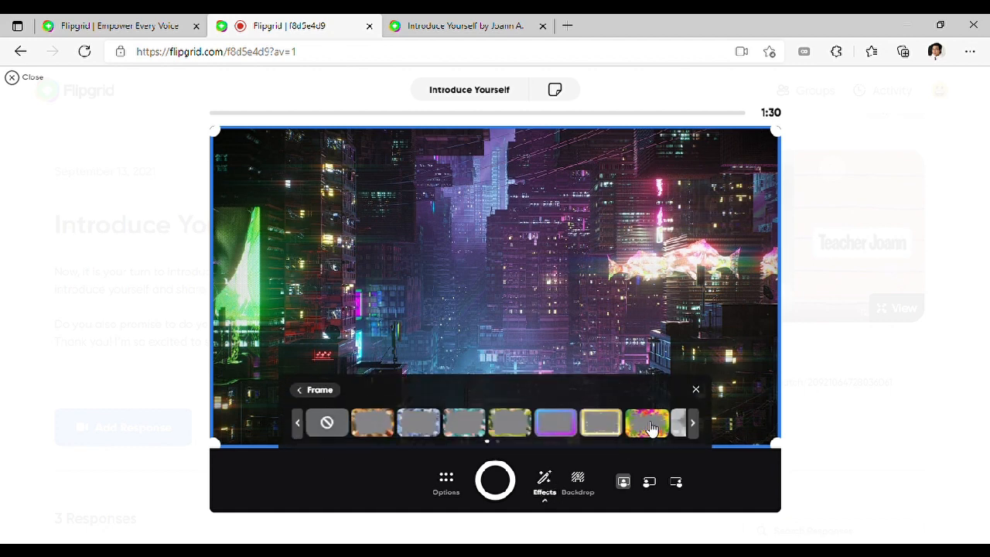
pyautogui.click(555, 422)
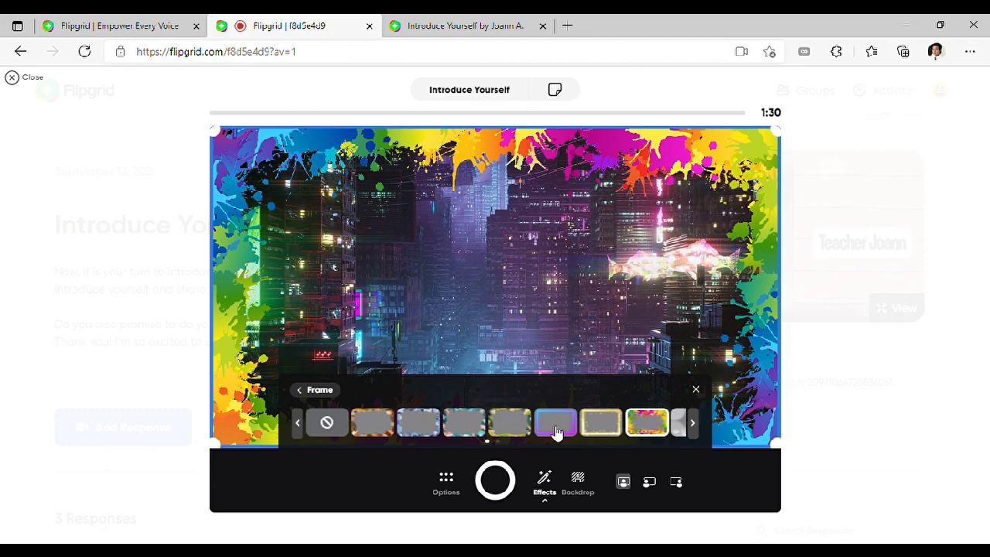
pyautogui.click(417, 422)
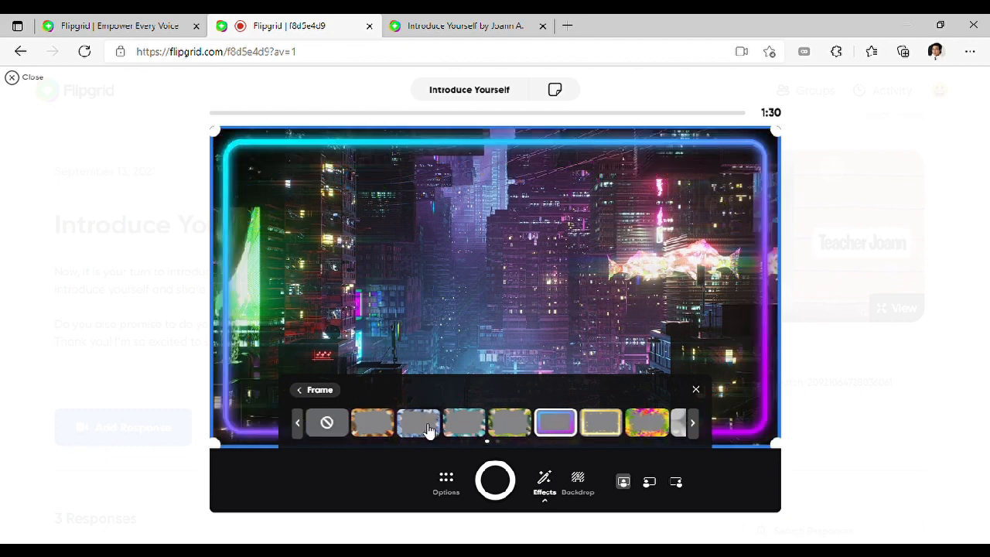
pyautogui.click(371, 423)
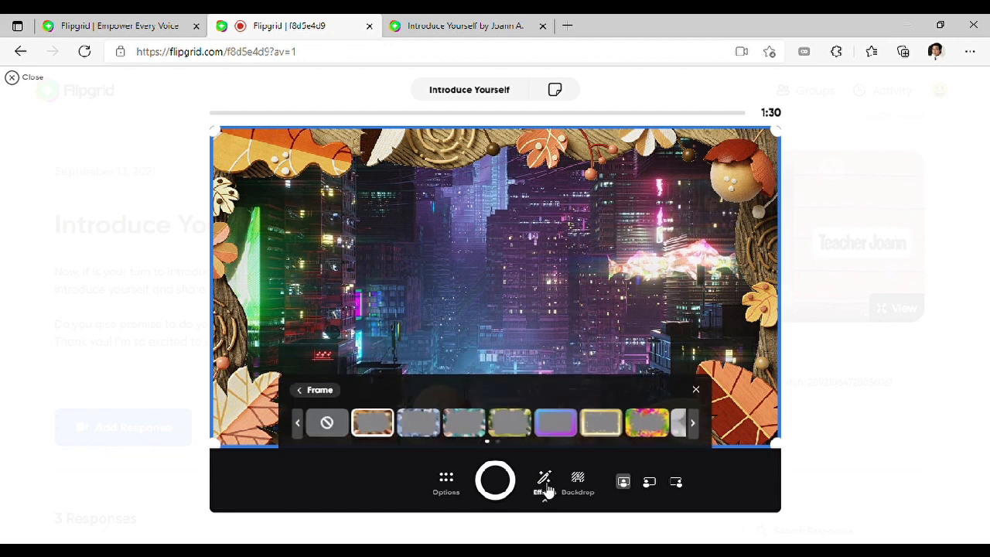
pyautogui.click(544, 480)
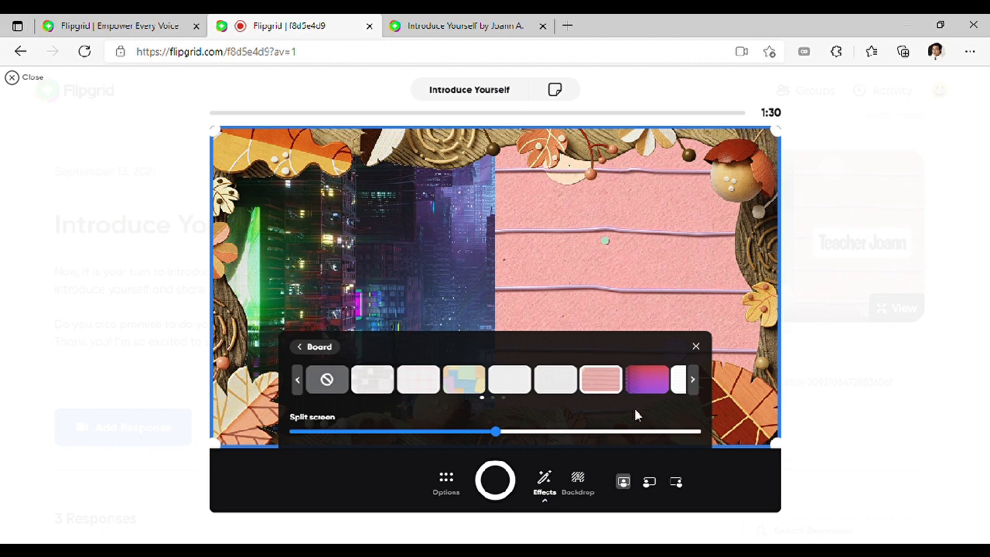
# Step: Switch the board to the pink-purple notebook and add a laughing emoji sticker
pyautogui.click(647, 379)
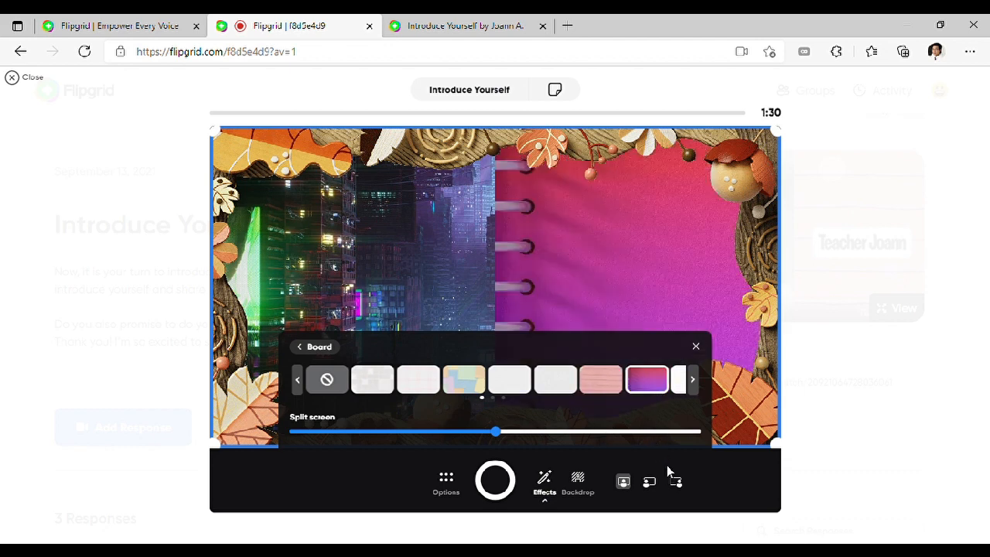
pyautogui.moveTo(327, 379)
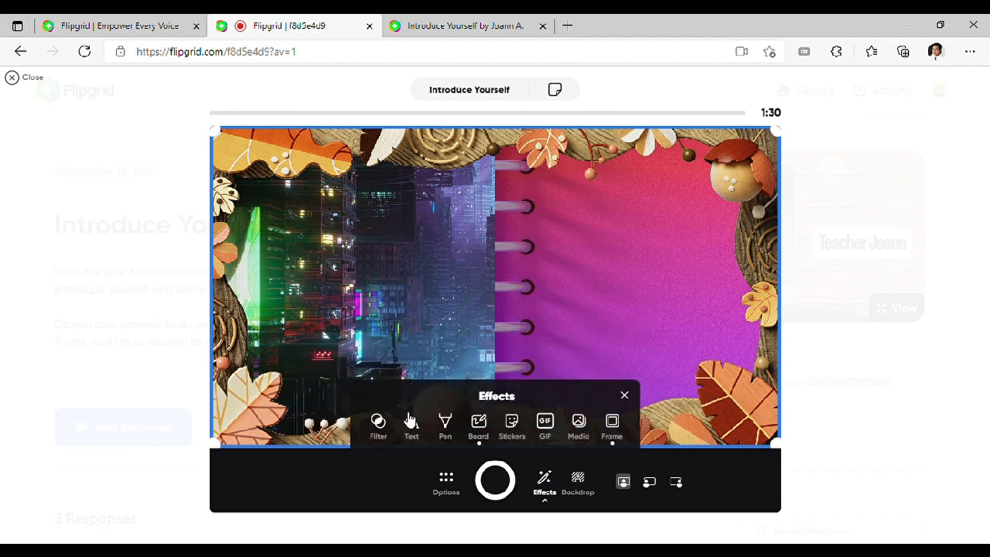
pyautogui.click(511, 425)
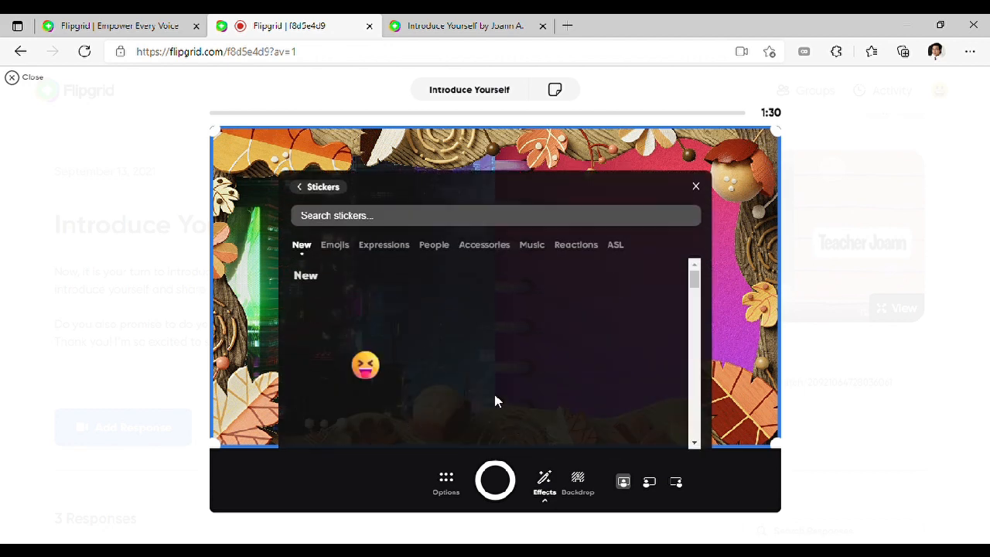
pyautogui.click(695, 187)
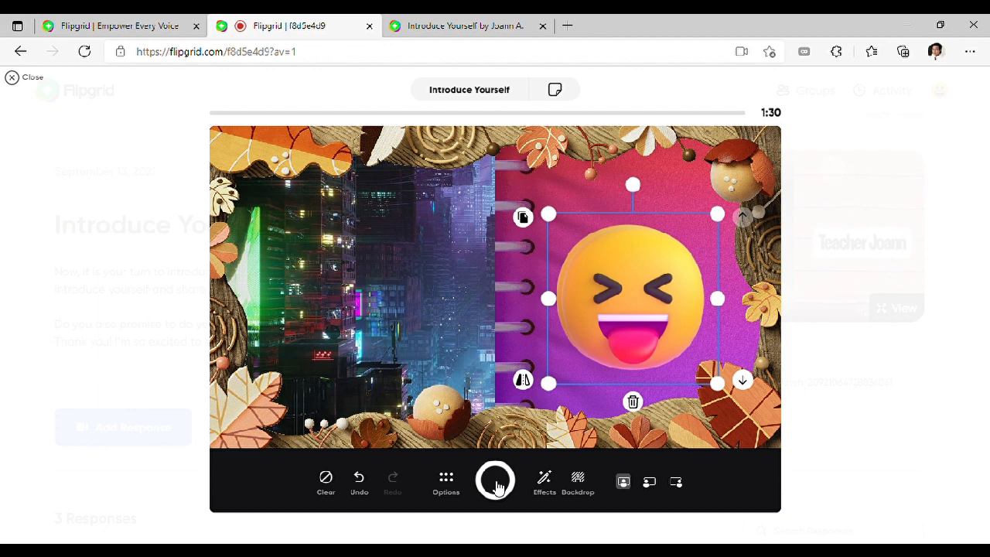
# Step: Record a roughly two-second decorated clip and advance to the review and edit screen
pyautogui.click(494, 480)
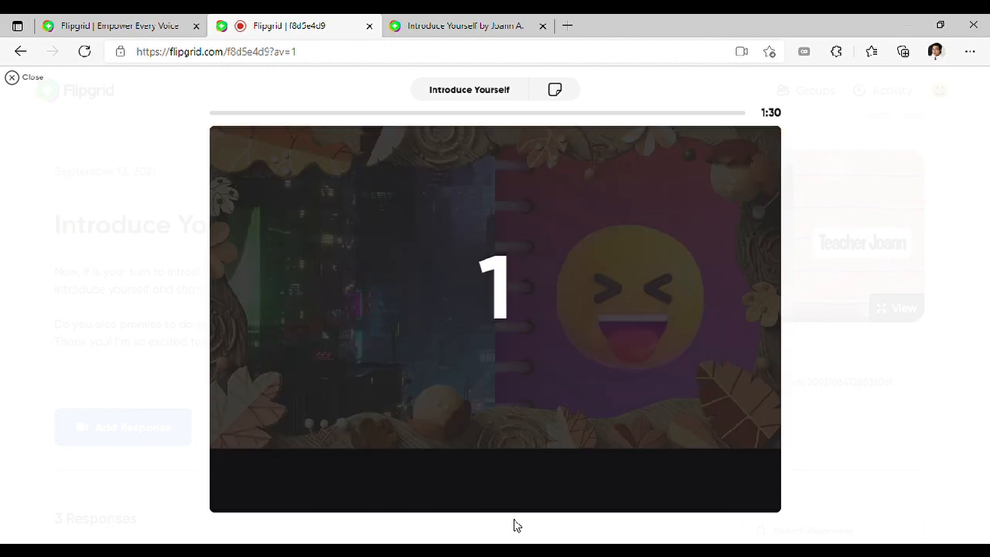
pyautogui.click(494, 480)
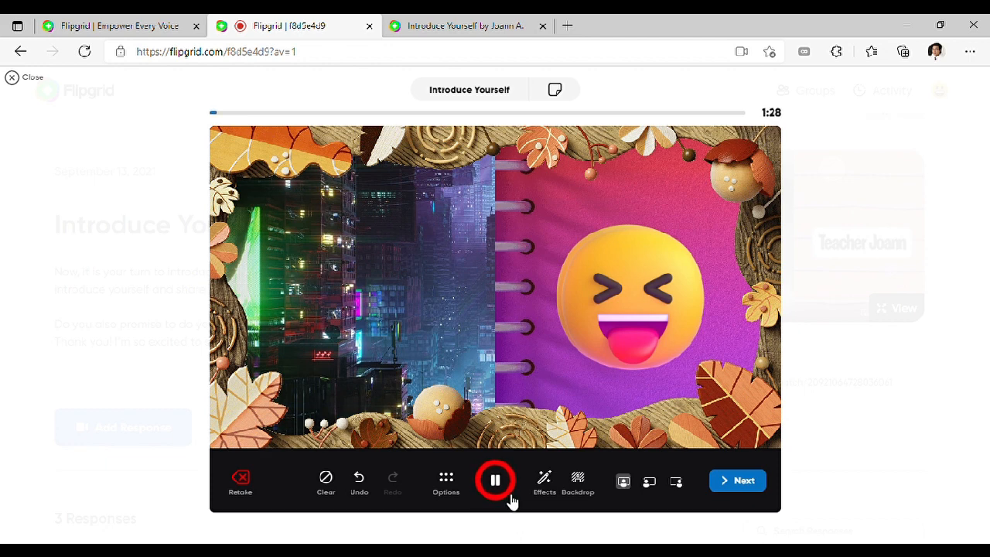
pyautogui.click(495, 479)
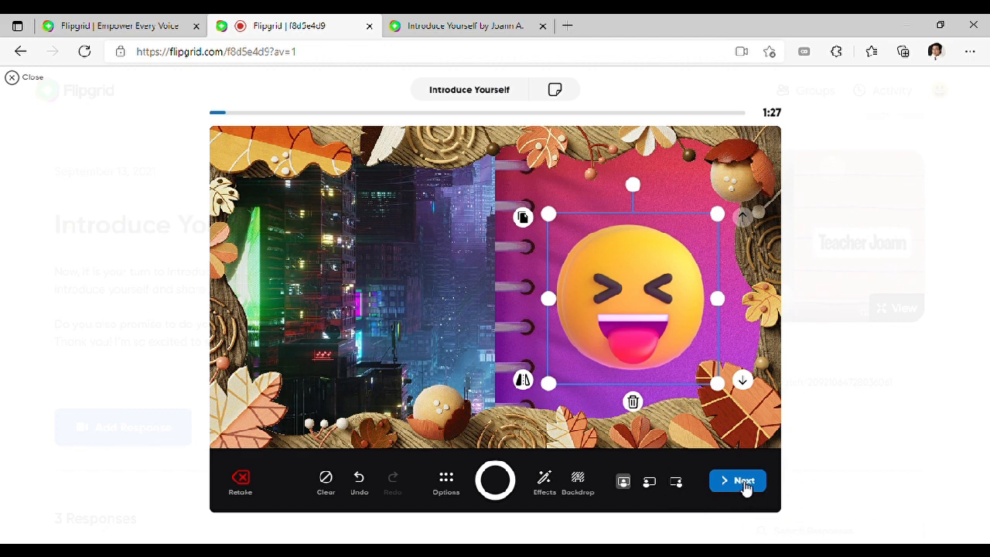
pyautogui.click(737, 480)
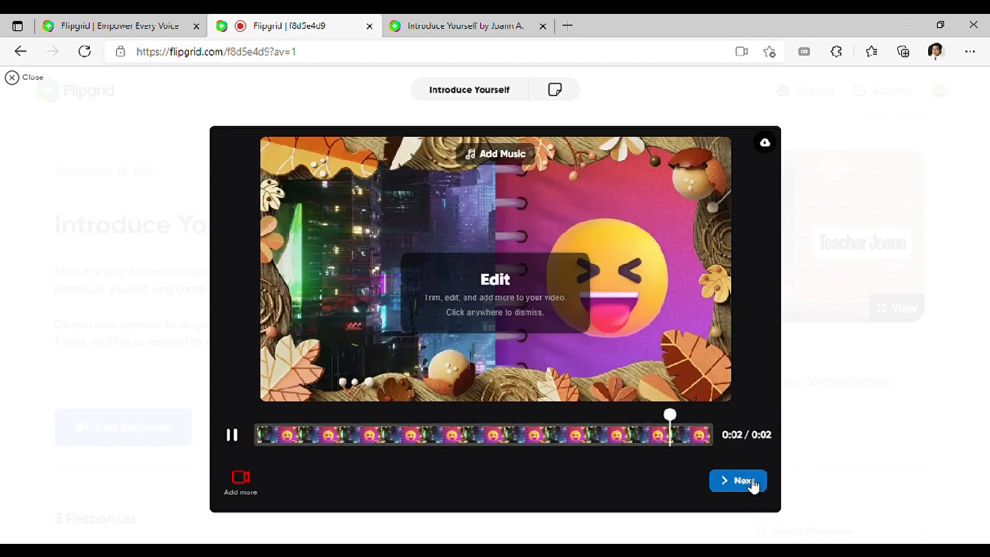
# Step: Submit the clip to the Introduce Yourself topic and dismiss the Success dialog
pyautogui.click(737, 480)
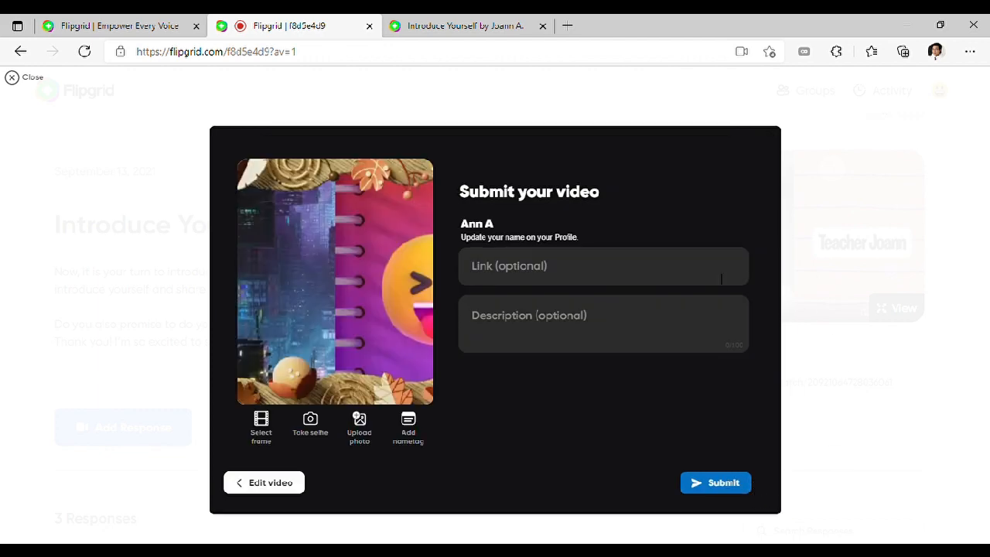
pyautogui.moveTo(710, 495)
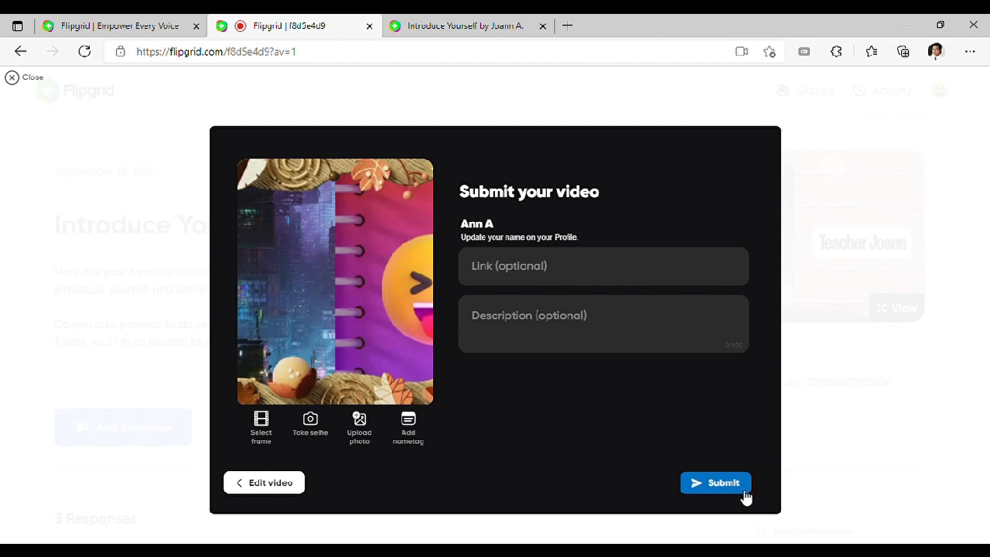
pyautogui.click(715, 481)
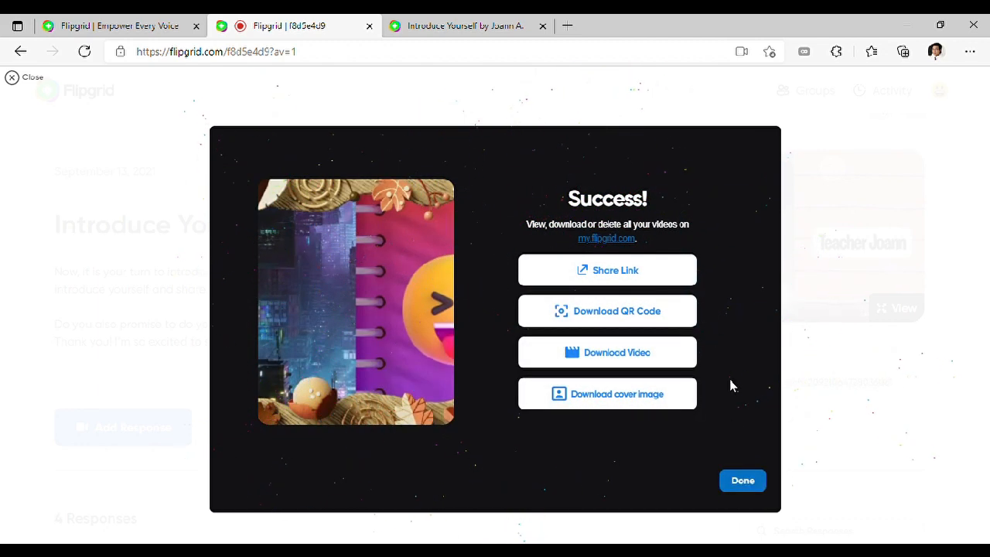
pyautogui.click(742, 480)
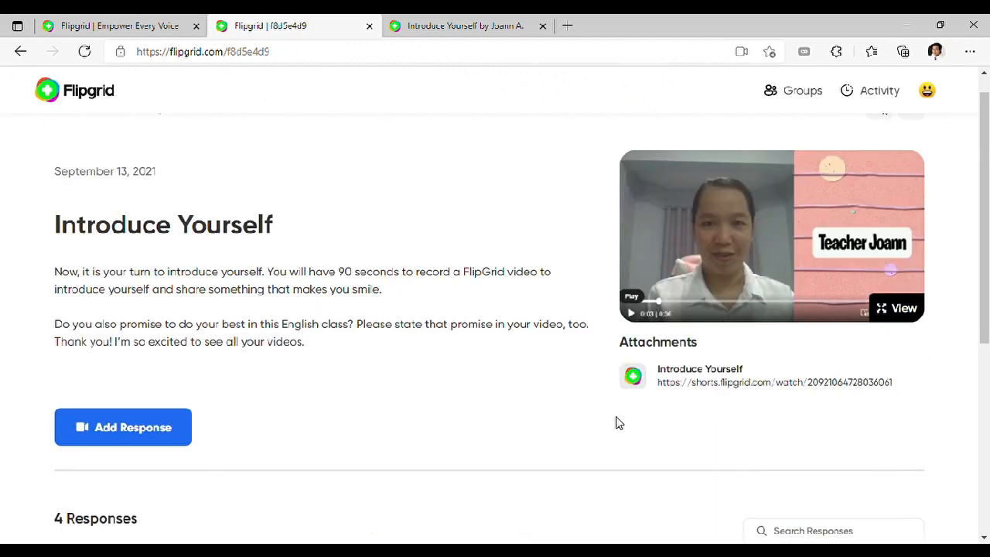
pyautogui.scroll(-3)
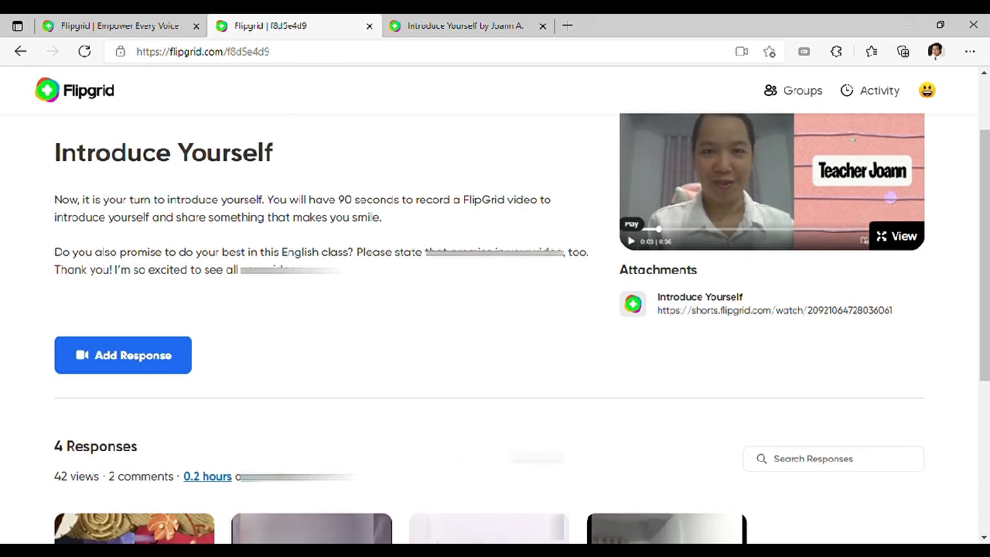
pyautogui.scroll(-3)
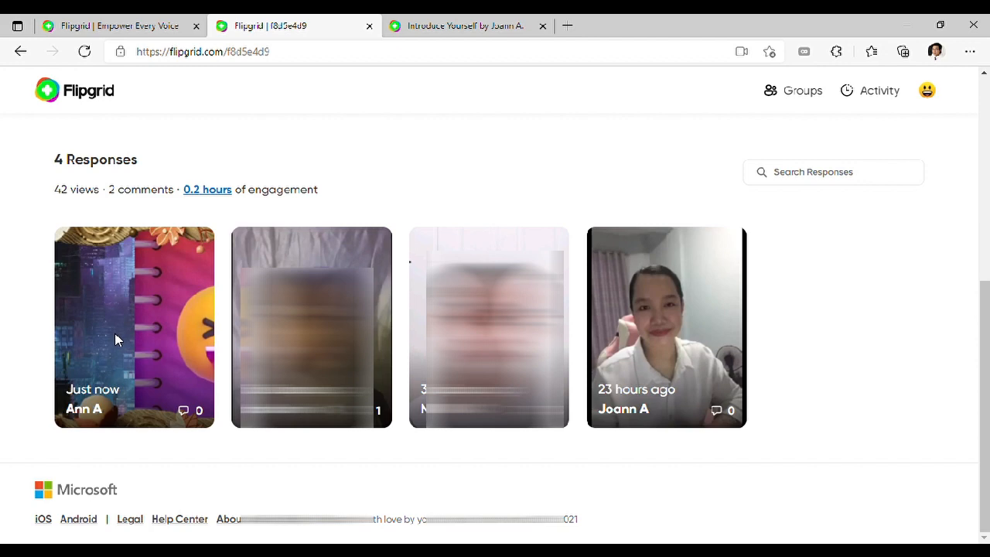
pyautogui.click(134, 327)
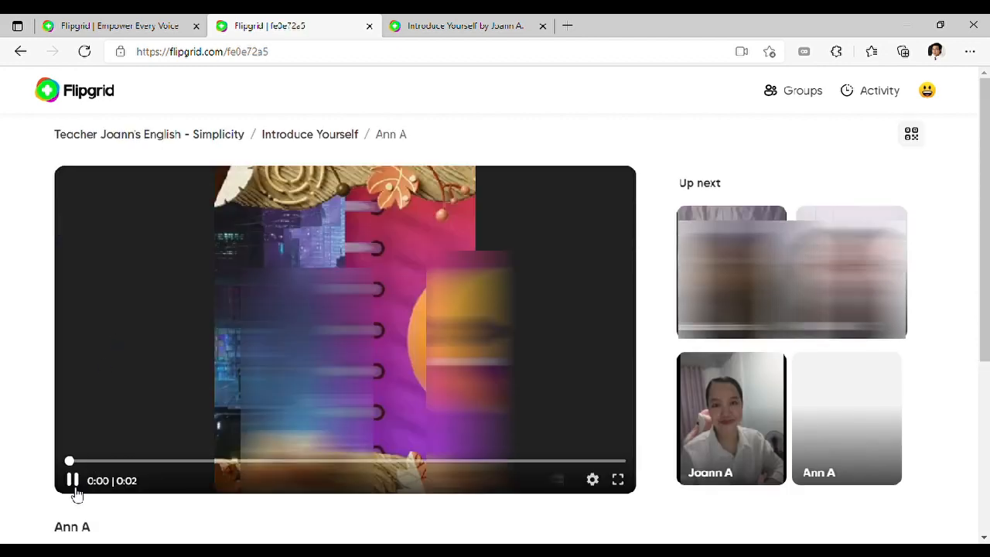